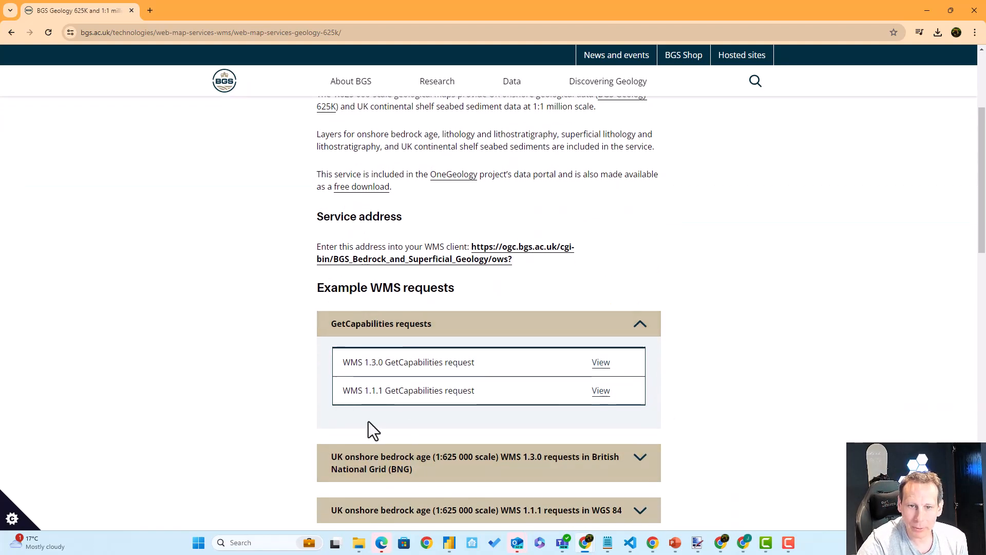
{"action": "mouse_move", "coordinate": [412, 418]}
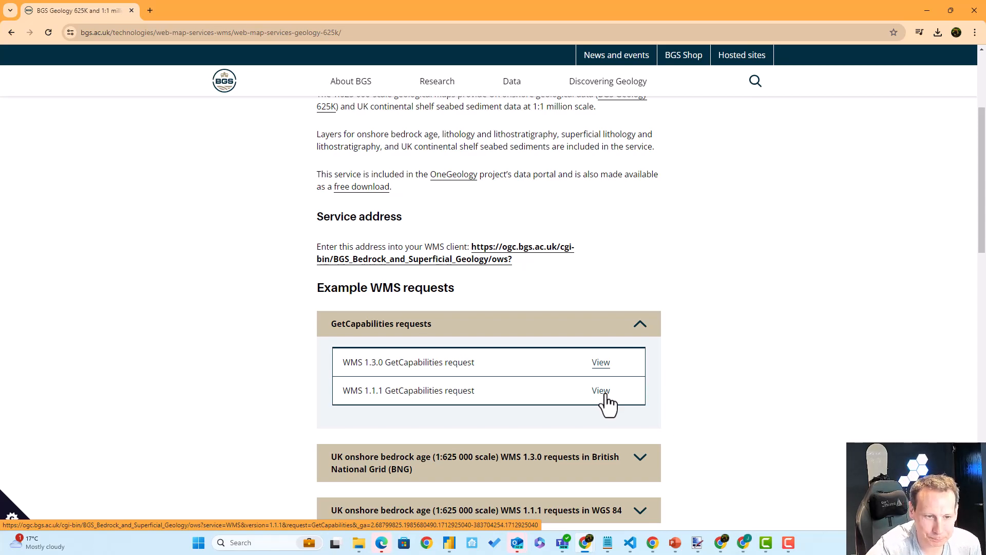
{"action": "mouse_move", "coordinate": [616, 22]}
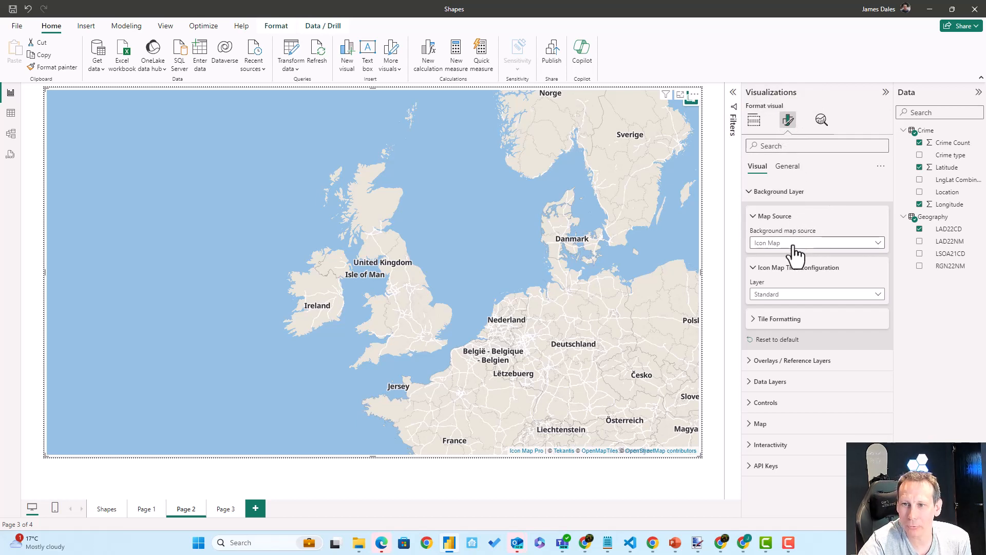
- Set the background map source to WMS
{"action": "left_click", "coordinate": [816, 243]}
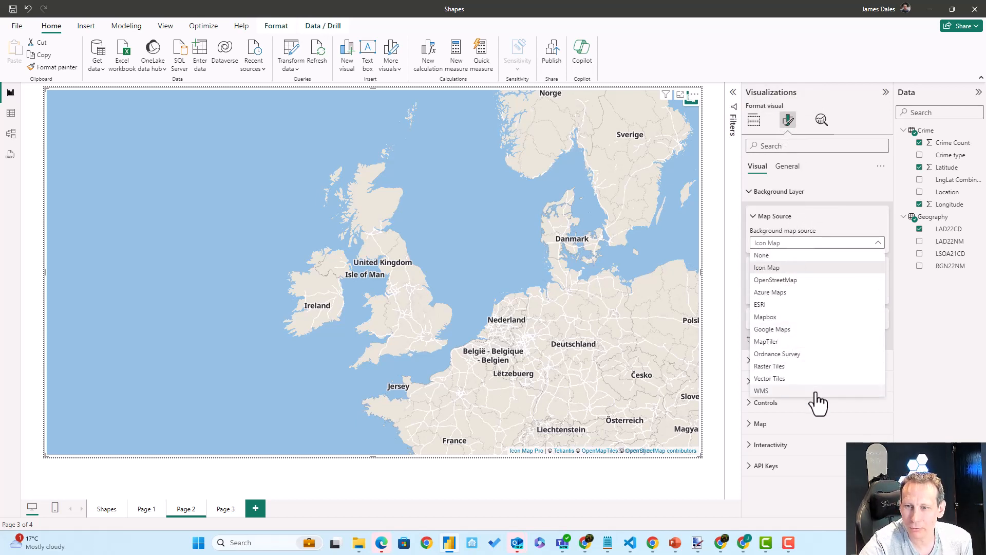
{"action": "left_click", "coordinate": [761, 390]}
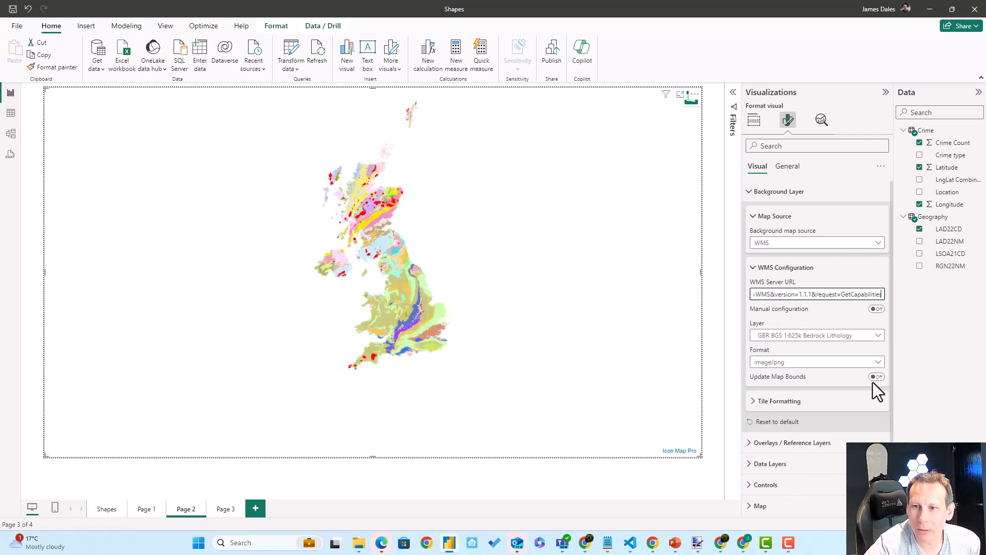
- Preview the GBR BGS 1:625k Bedrock Age layer, then return to Bedrock Lithology
{"action": "left_click", "coordinate": [816, 334]}
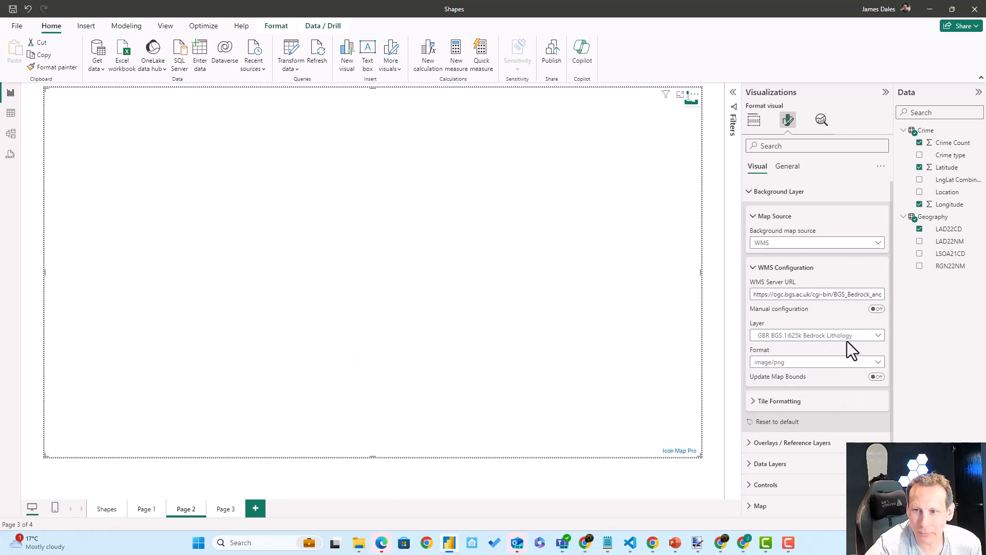
{"action": "left_click", "coordinate": [814, 334]}
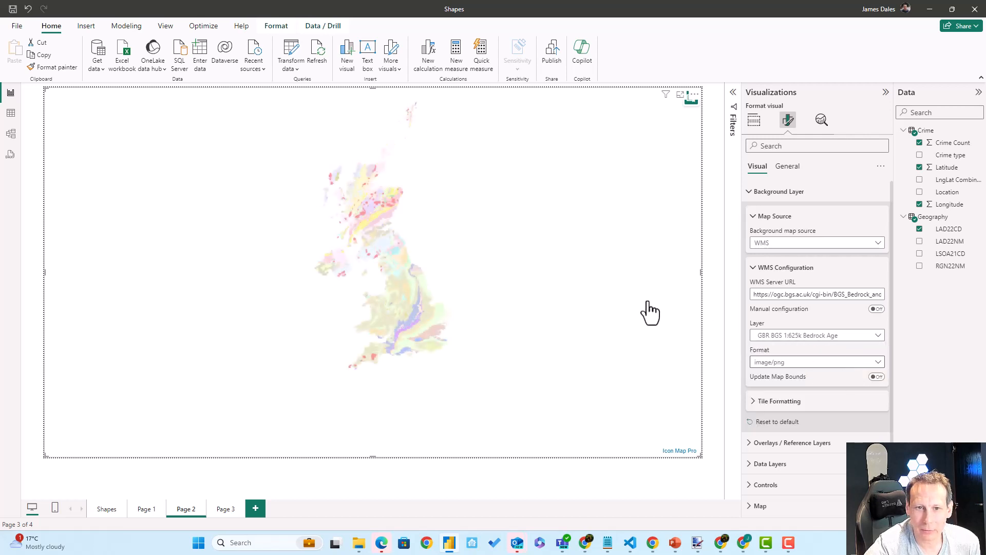
{"action": "left_click", "coordinate": [816, 334]}
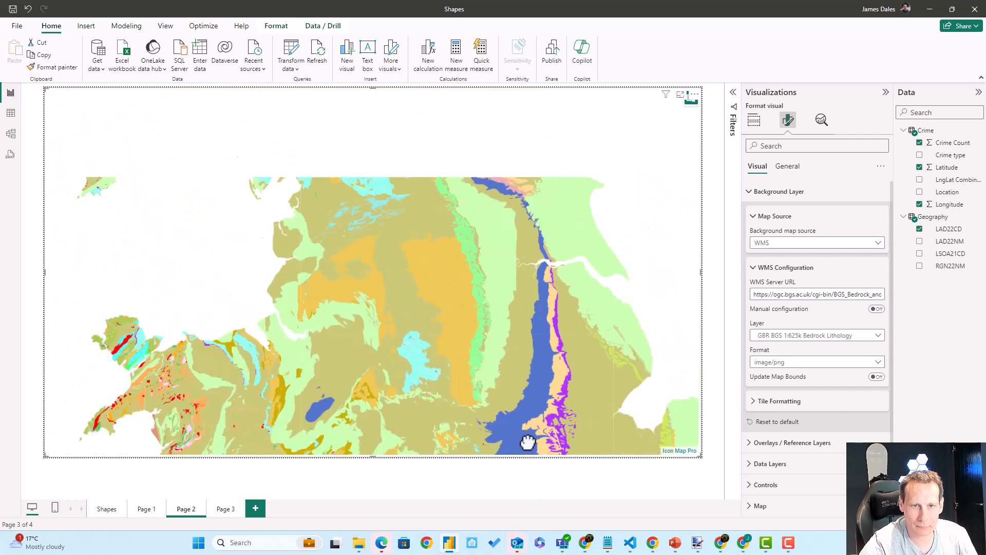
- Pan the geology map over northern England and enable manual WMS configuration
{"action": "left_click_drag", "start_coordinate": [527, 442], "coordinate": [513, 331]}
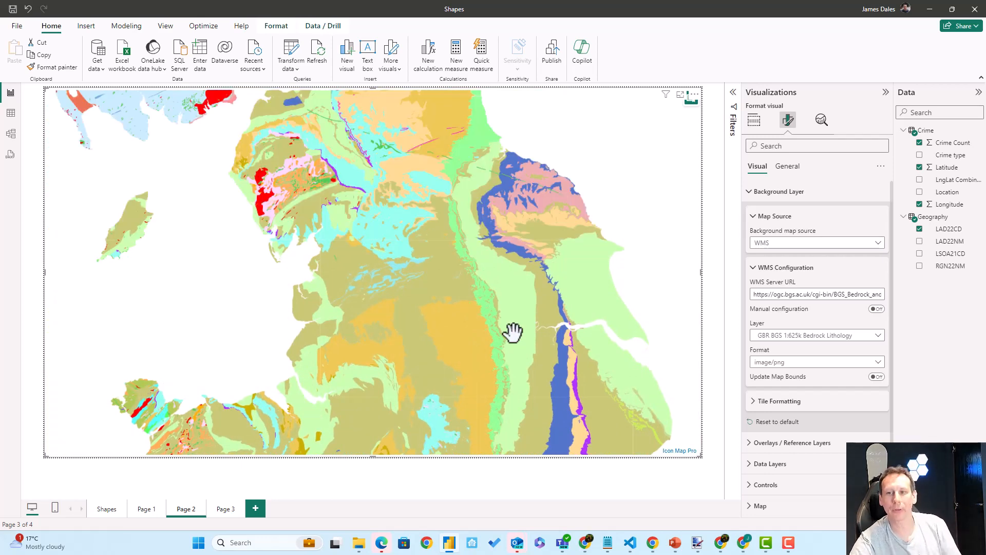
{"action": "left_click_drag", "start_coordinate": [512, 333], "coordinate": [459, 392]}
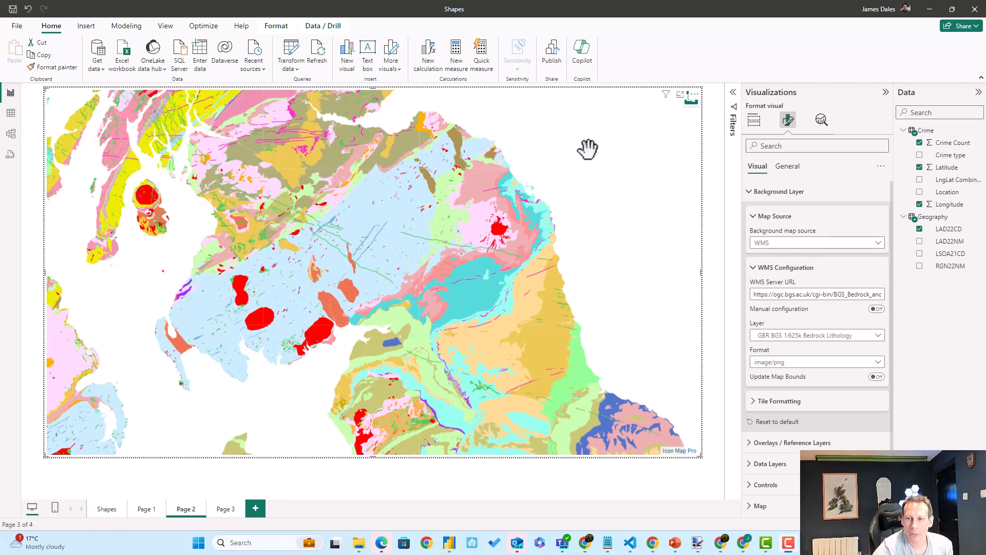
{"action": "mouse_move", "coordinate": [451, 280]}
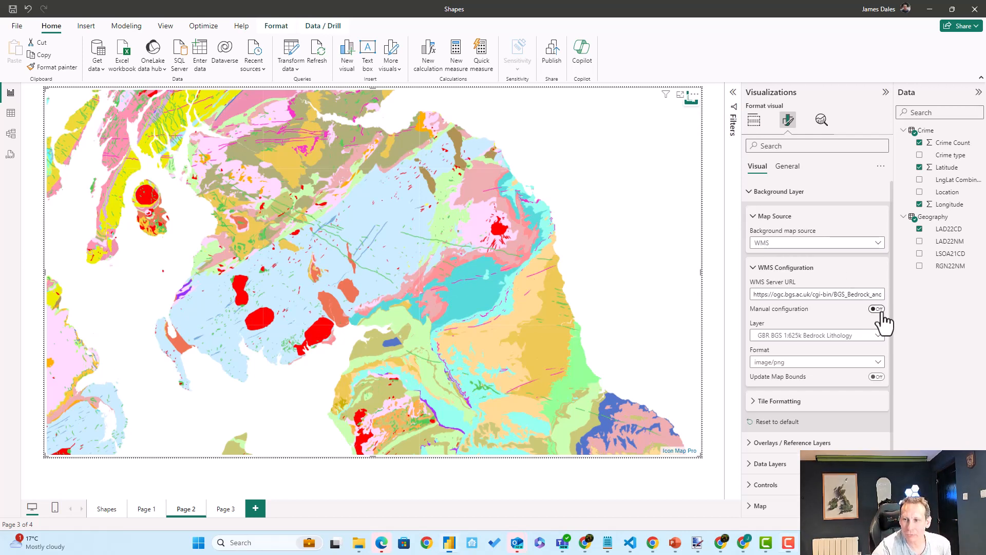
{"action": "left_click", "coordinate": [876, 309]}
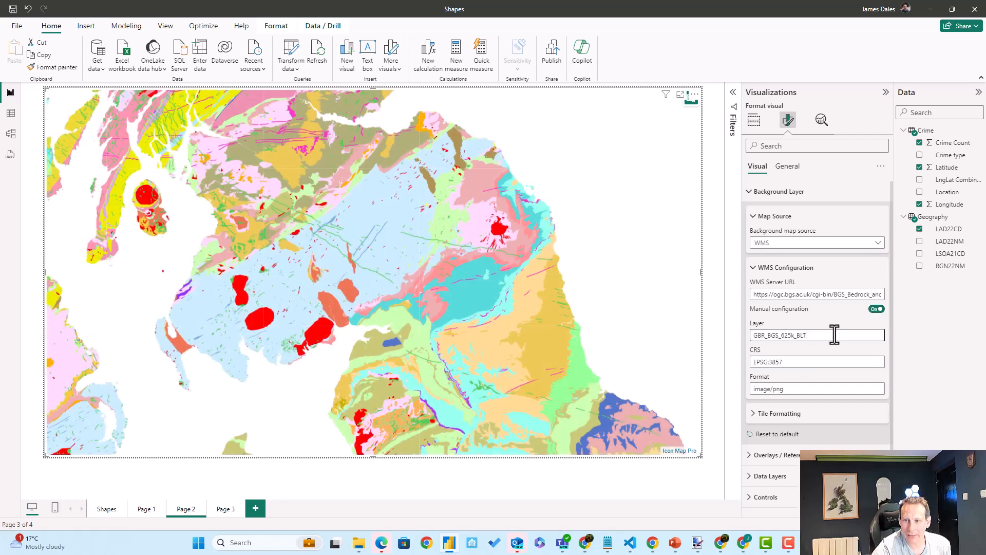